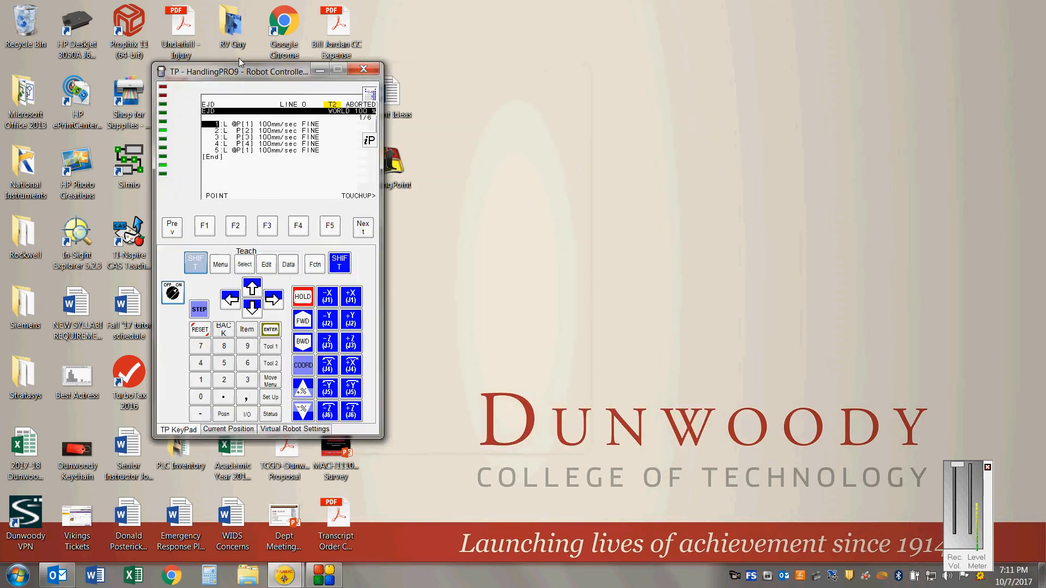
- Park the TP window at the left screen edge and bring the HandlingPRO robot cell beside it
left_click_drag(233, 72, 100, 76)
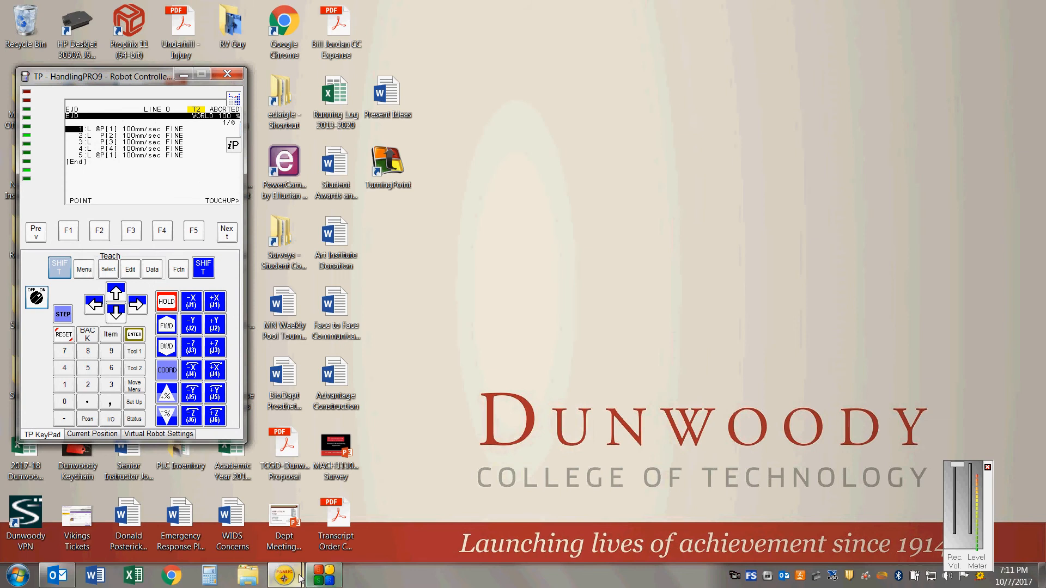
left_click(283, 574)
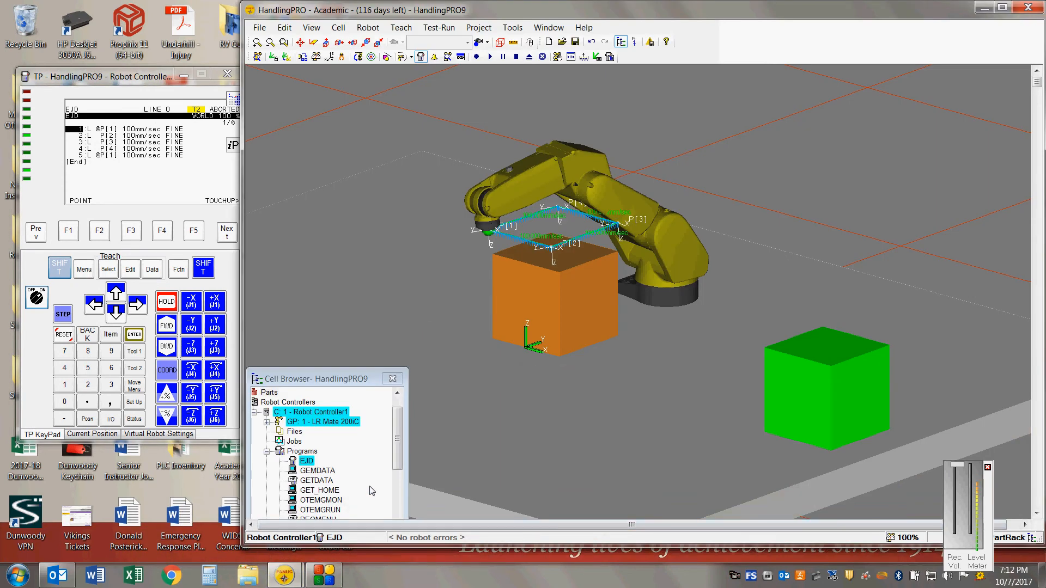
mouse_move(493, 274)
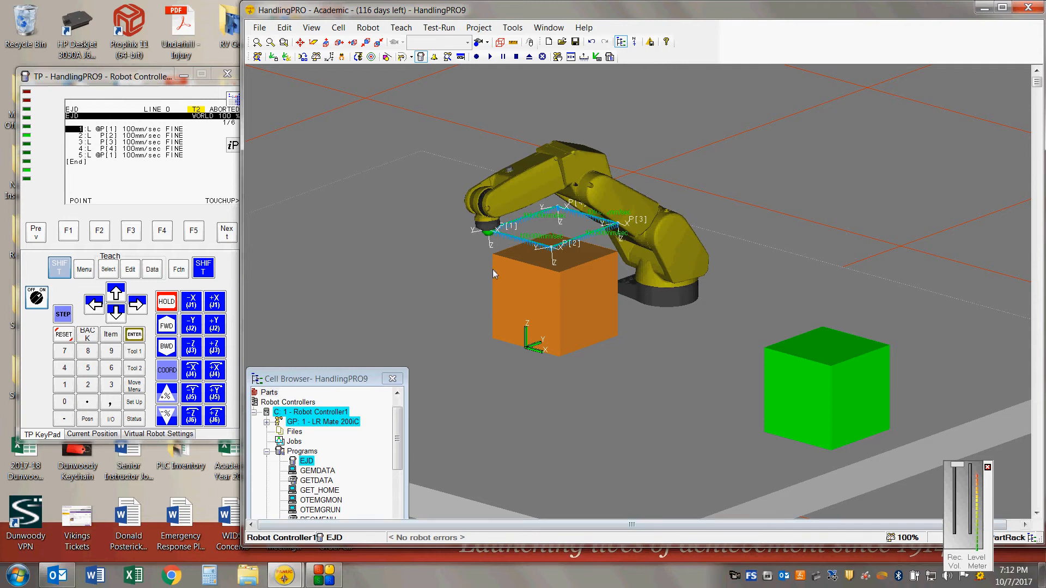
mouse_move(566, 224)
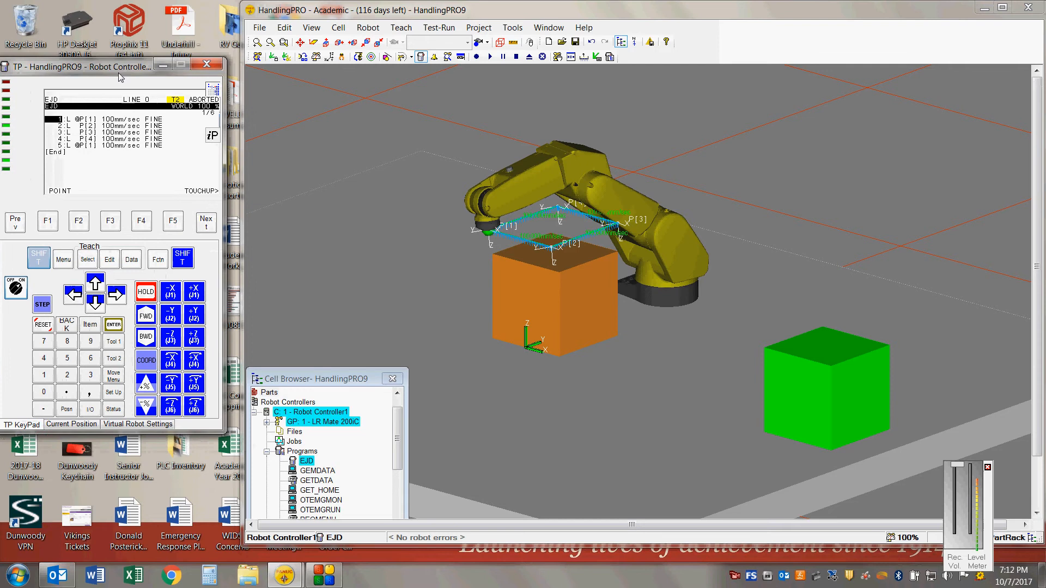
mouse_move(493, 254)
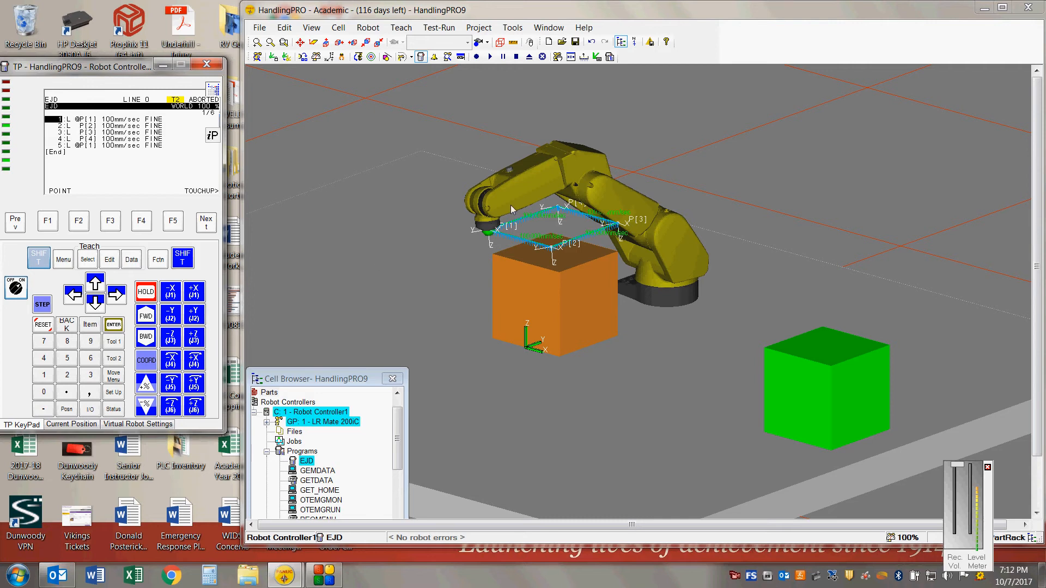
mouse_move(559, 256)
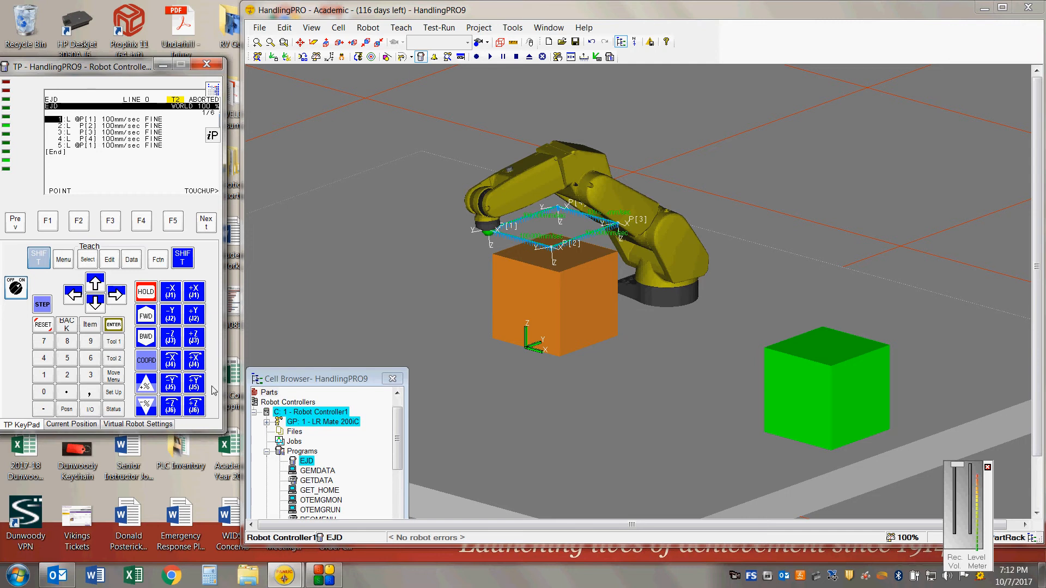
mouse_move(208, 313)
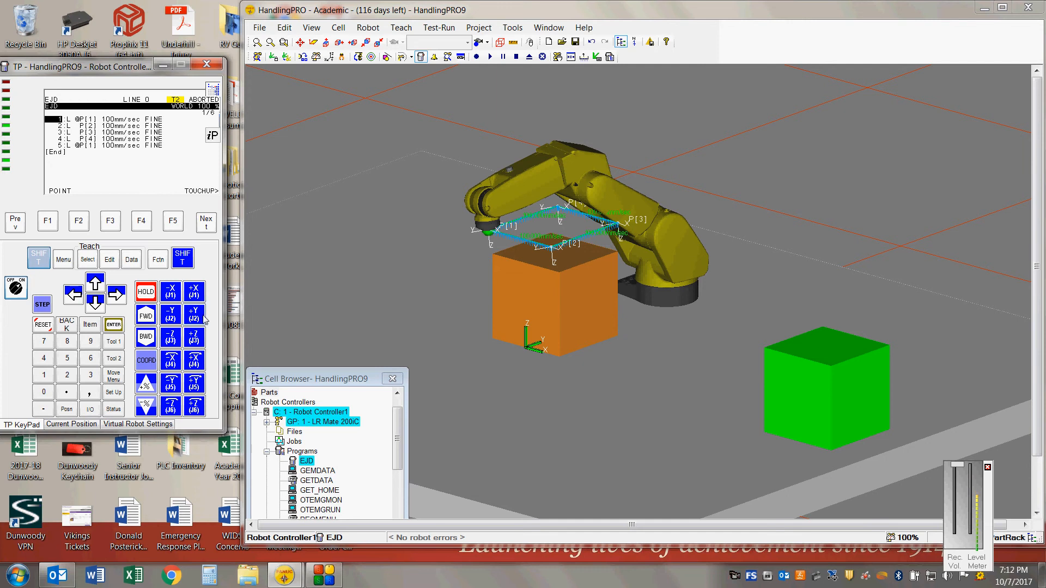
mouse_move(44, 240)
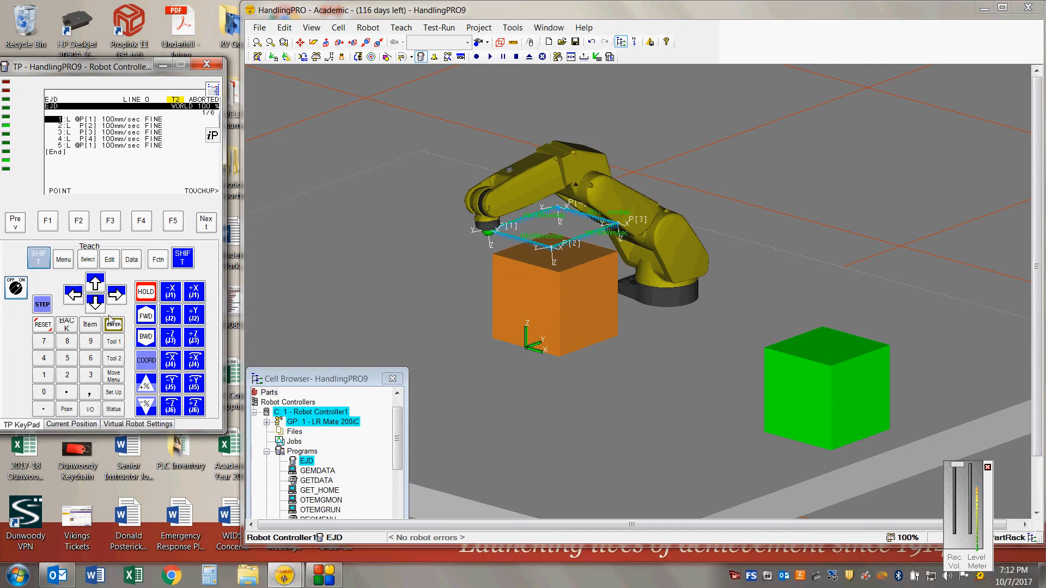
- Run program EJD forward with SHIFT+FWD, stepping the robot through P1, P2 toward P[3]
left_click(145, 314)
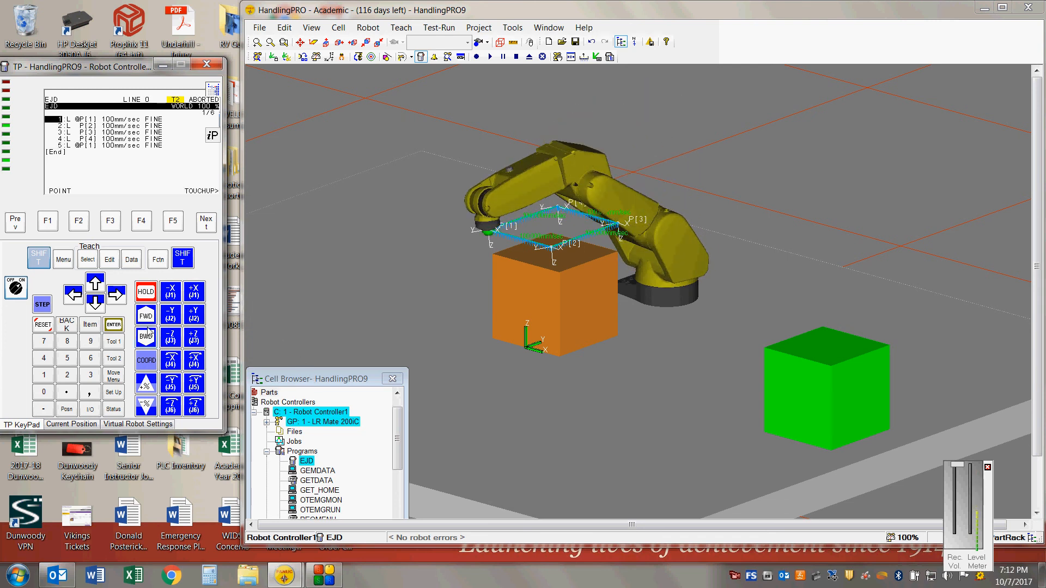
left_click(145, 314)
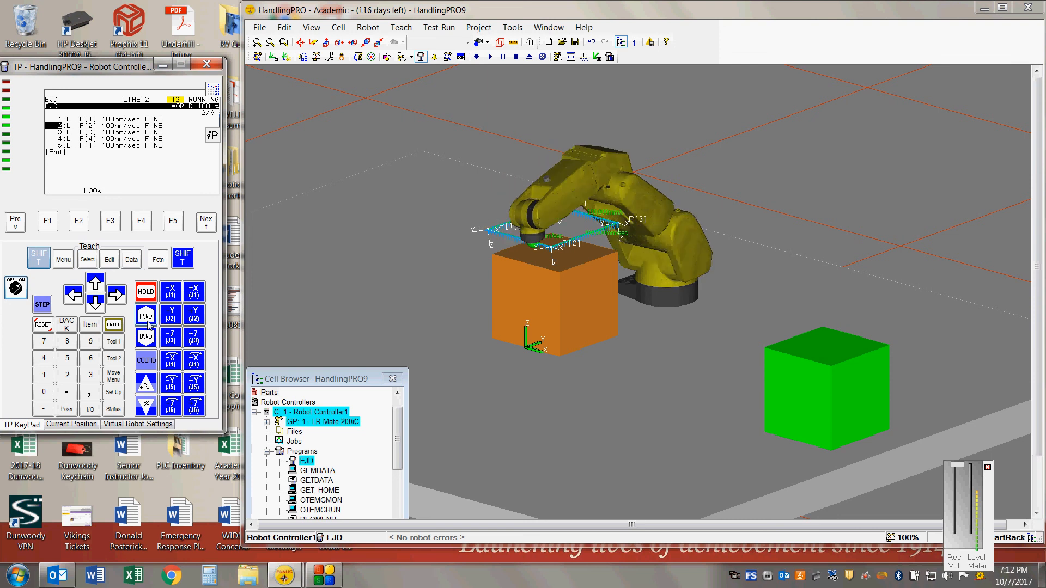
left_click(145, 313)
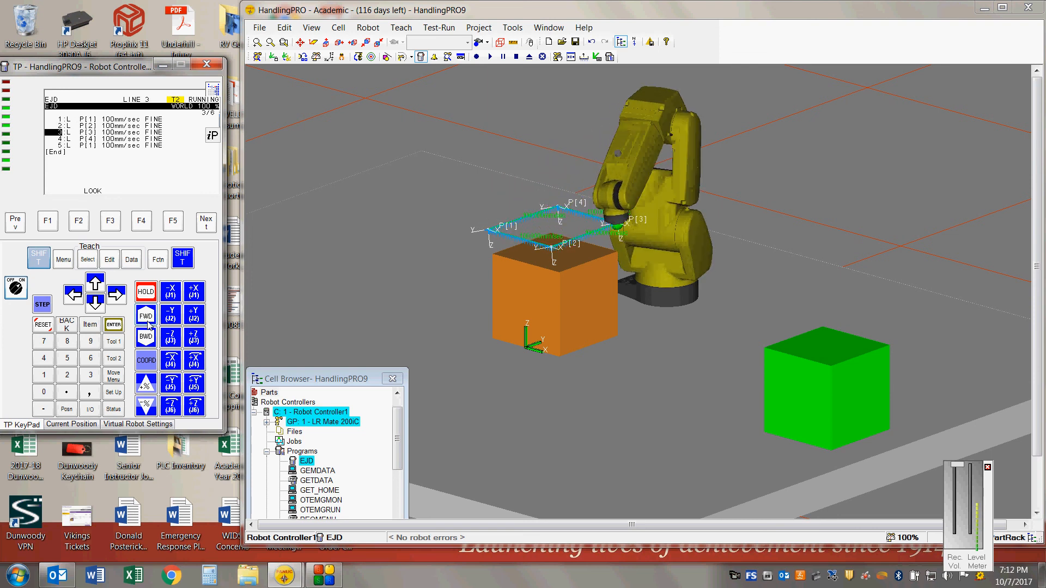